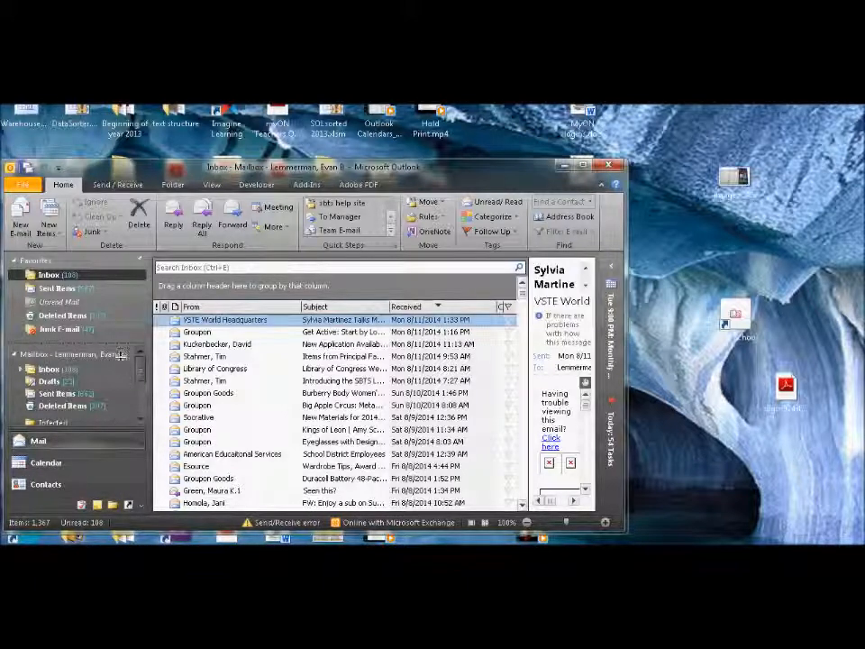
mouse_move(113, 438)
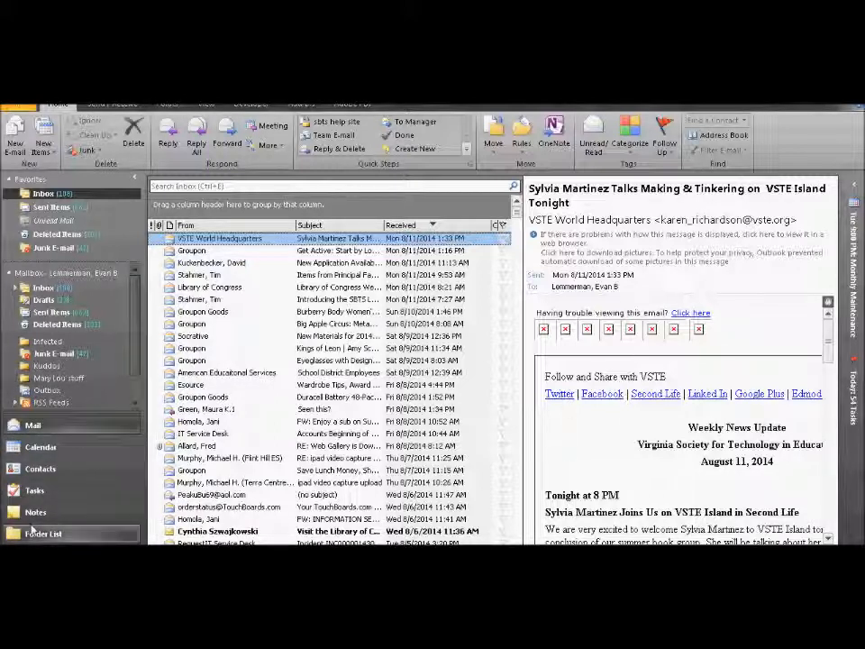
mouse_move(34, 512)
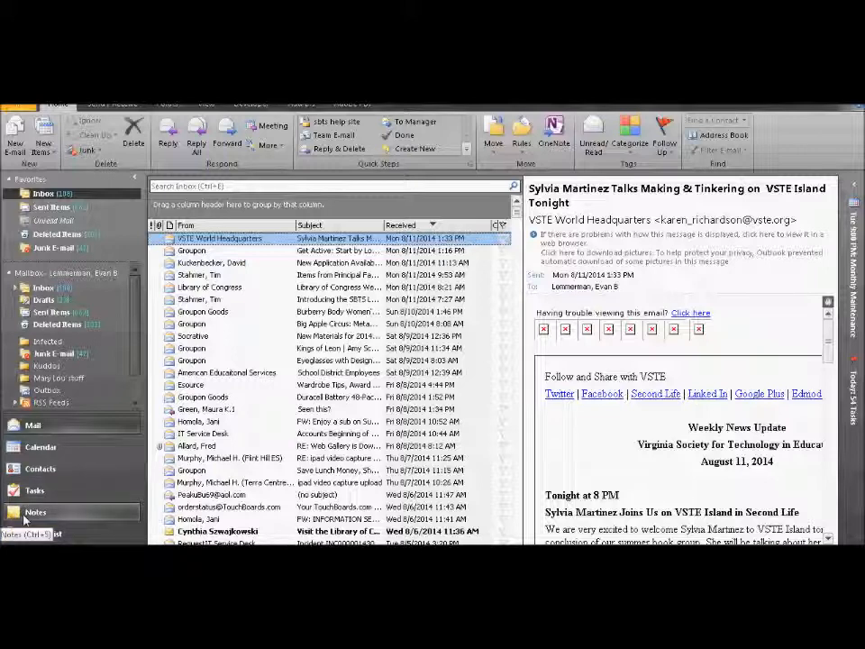
Show the Notes folder from the Navigation Pane in the maximized Outlook window
click(36, 512)
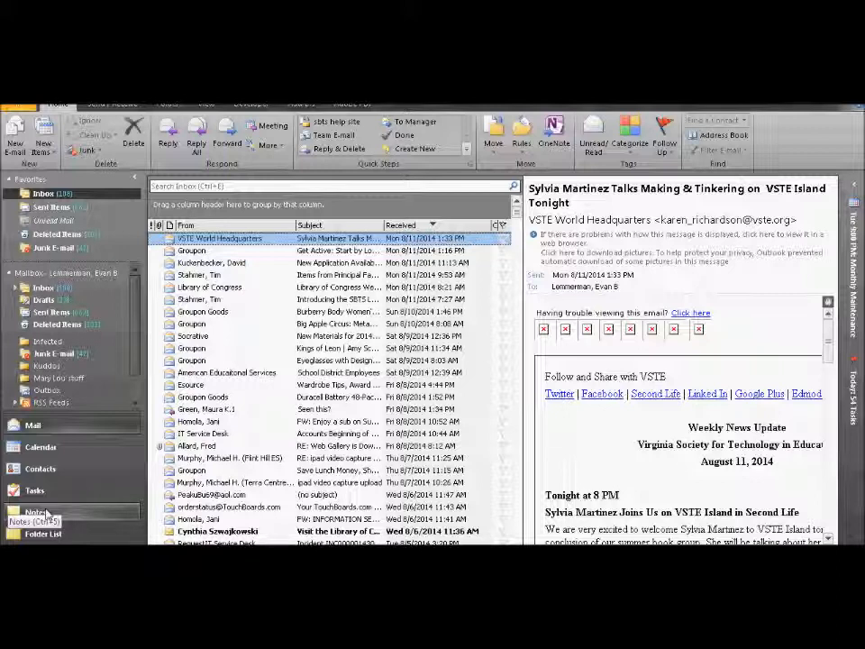
click(36, 512)
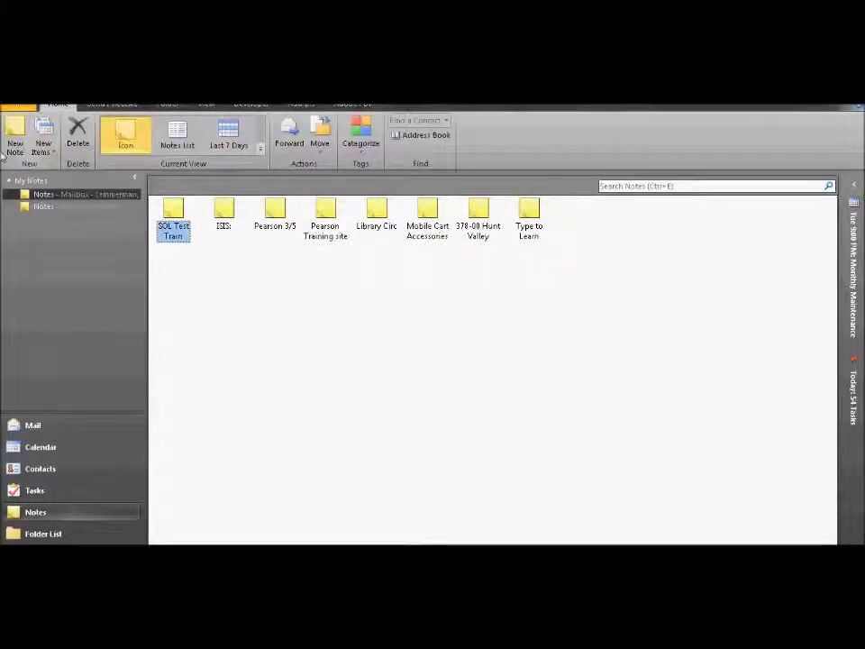
View the notes as a list, return to Icon view, and start a new blank note
click(177, 135)
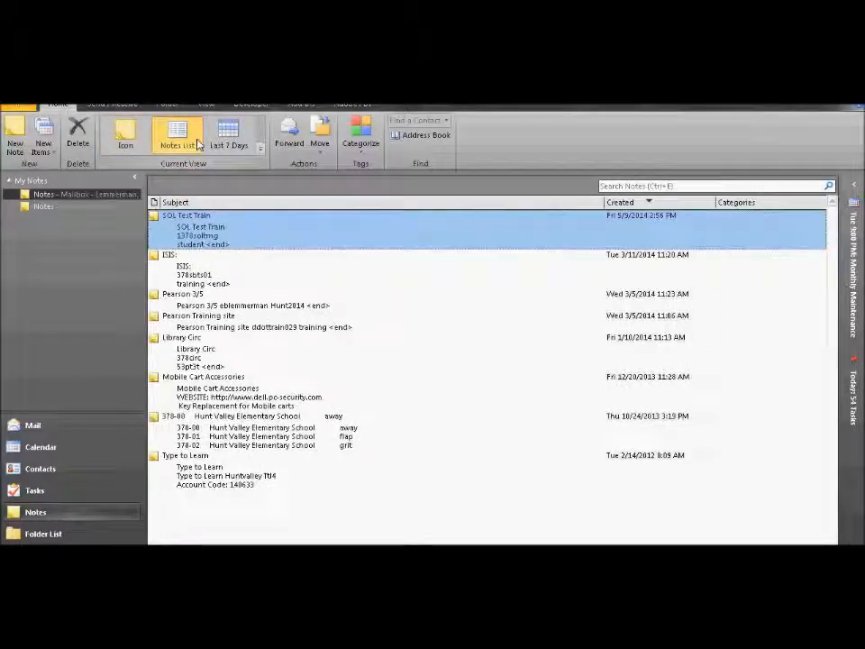
click(126, 133)
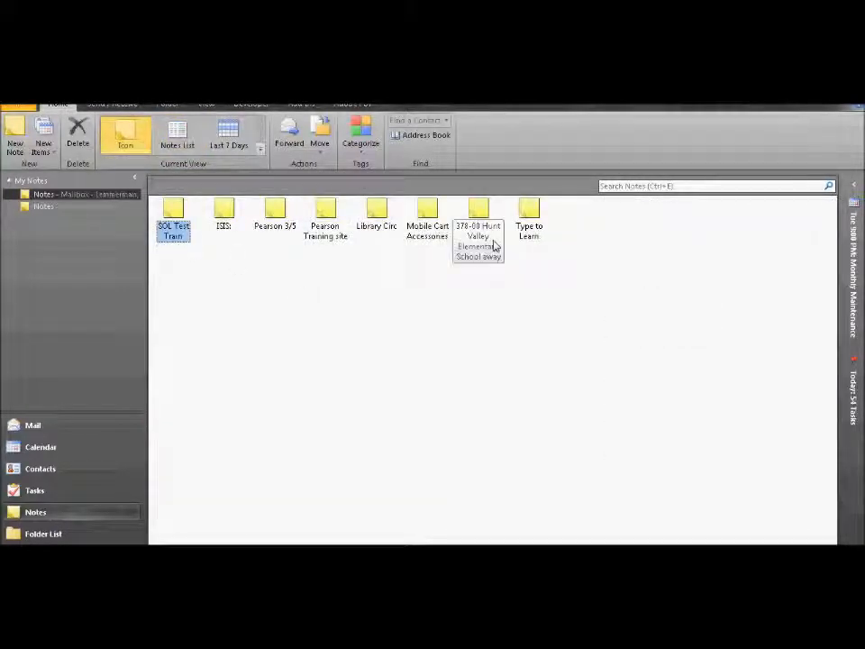
mouse_move(280, 260)
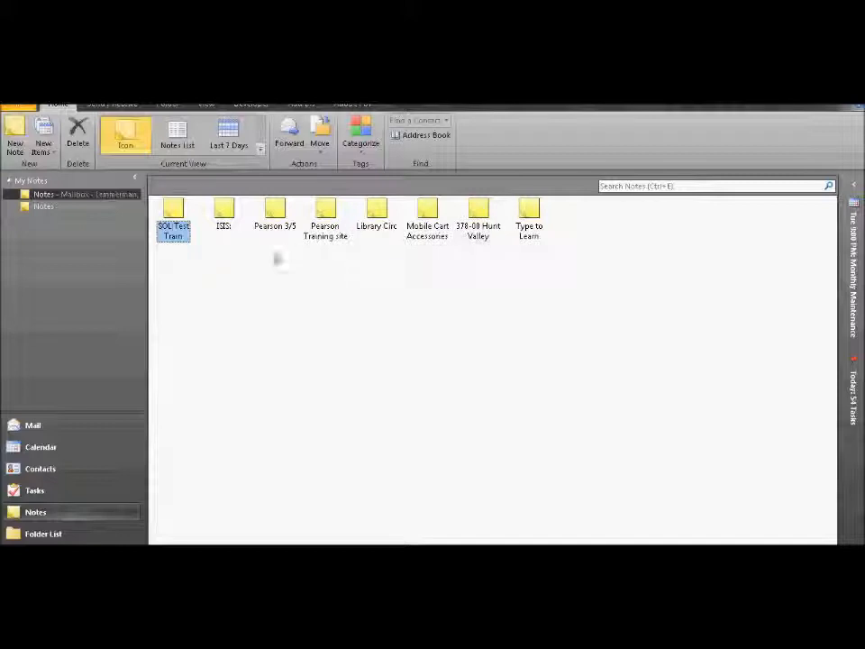
double_click(173, 216)
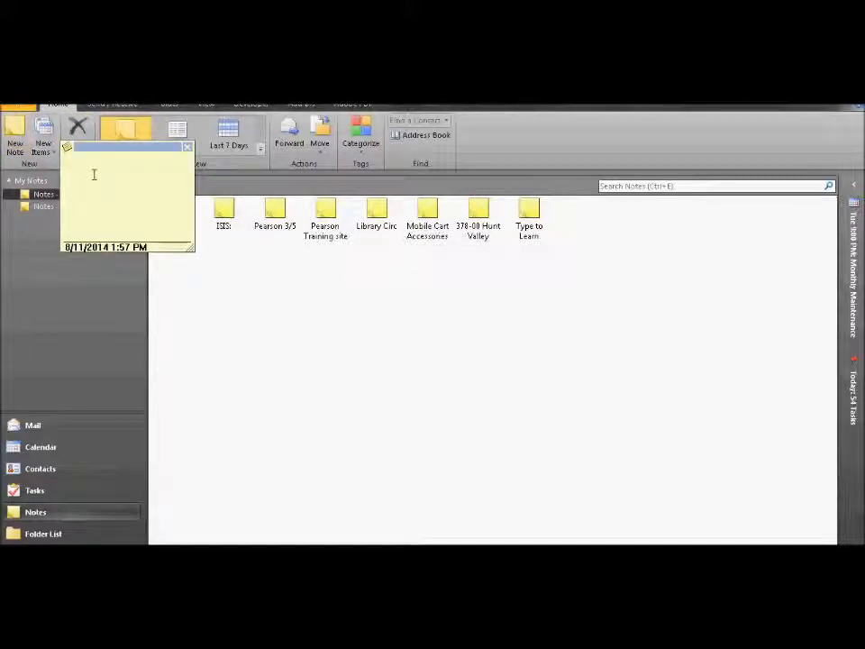
Write 'Pick up some milk' in the note and save it by closing
text(Pi)
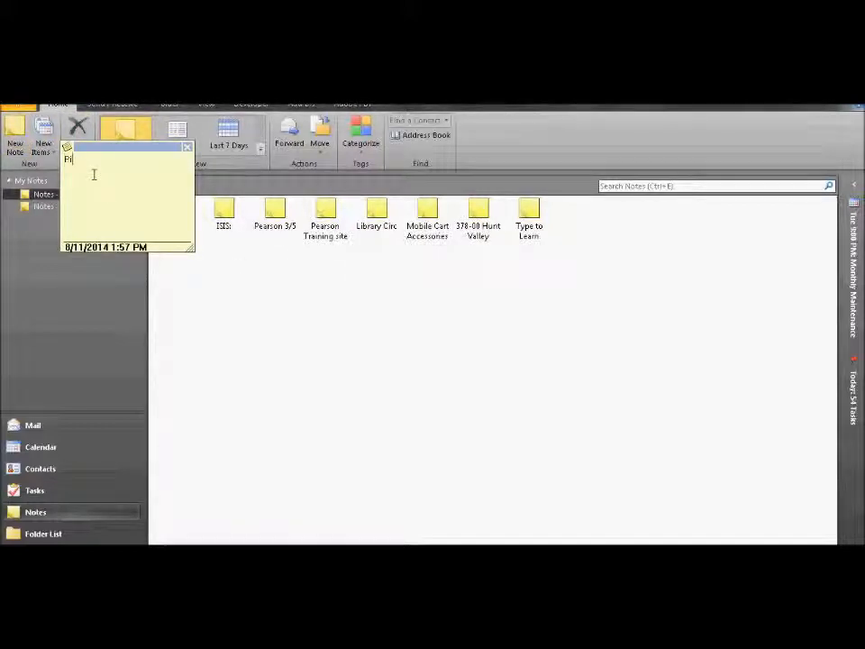
text(ck up)
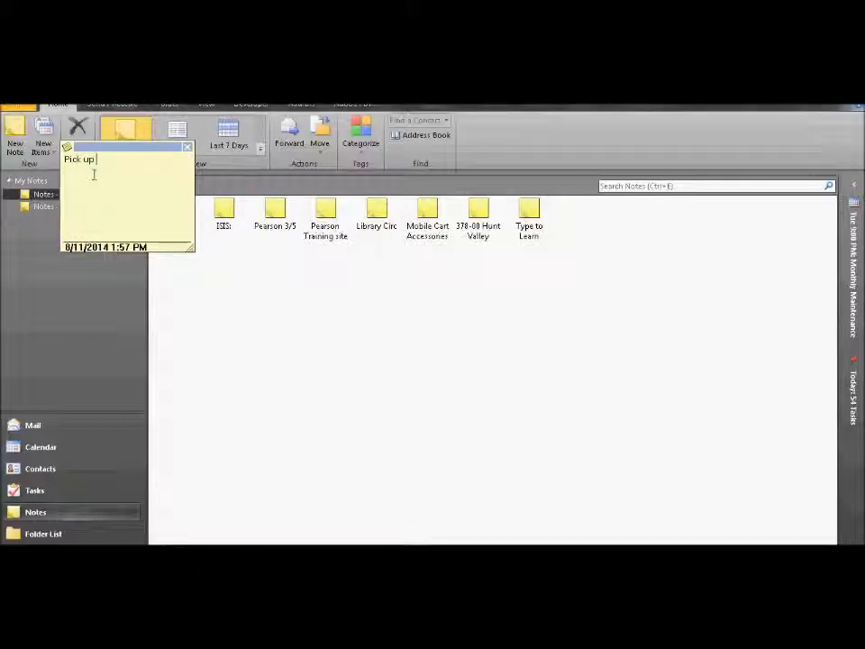
text(some milk)
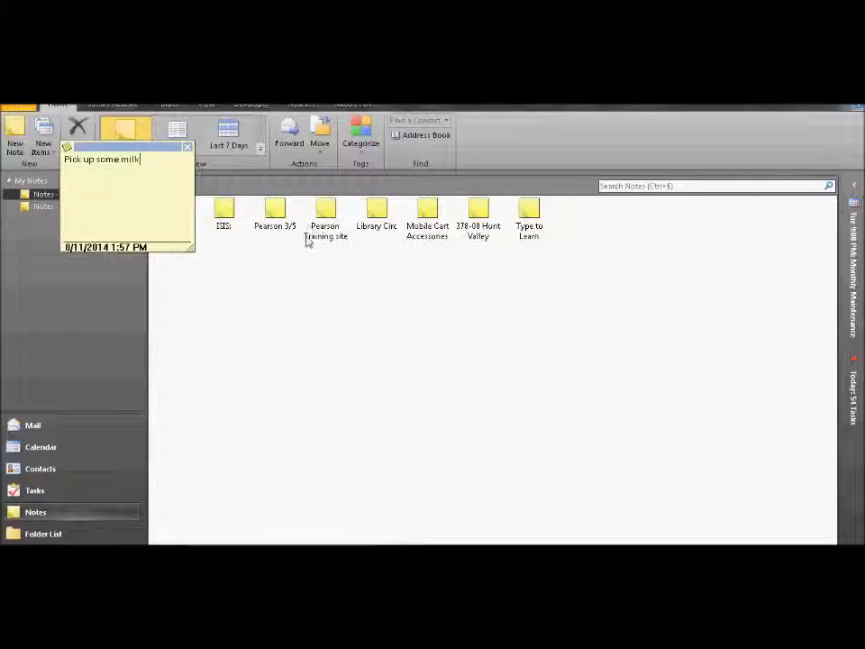
mouse_move(280, 288)
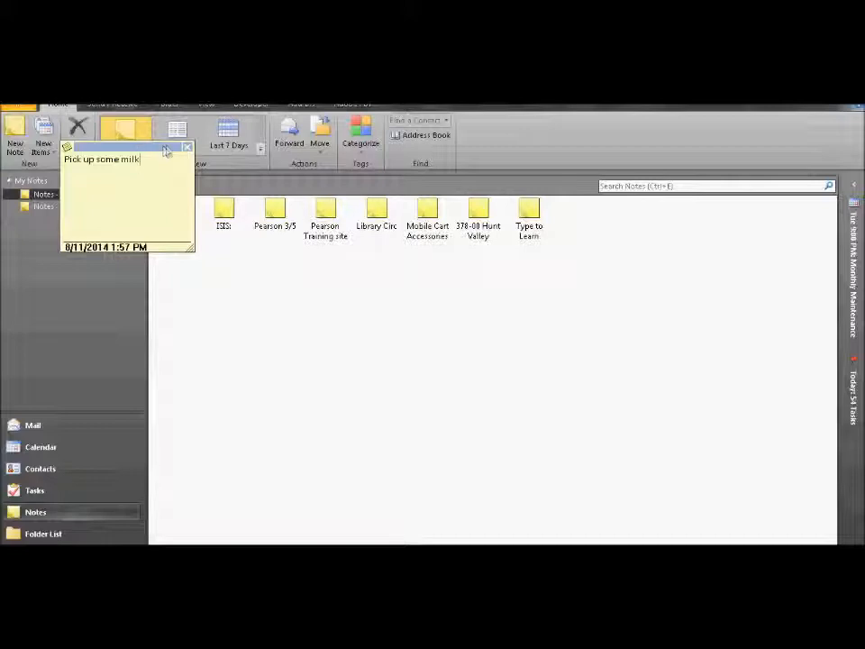
click(188, 146)
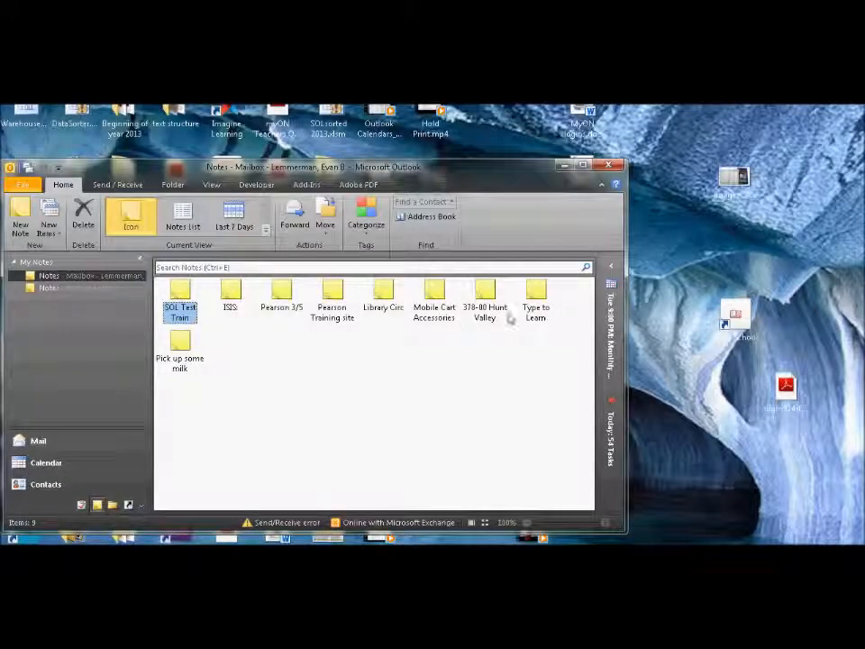
mouse_move(176, 346)
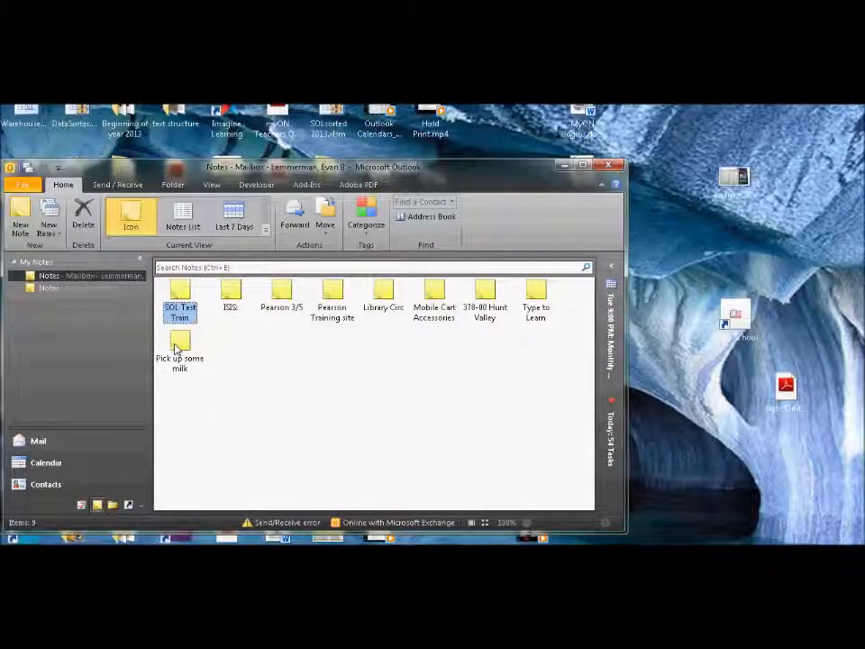
Copy the 'Pick up some milk' note onto the Windows desktop
click(180, 352)
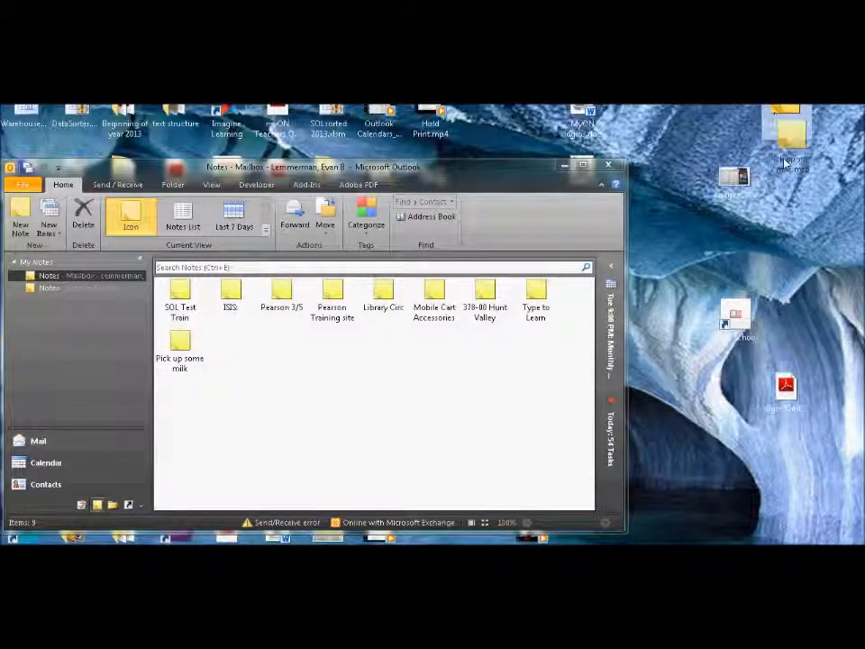
double_click(180, 341)
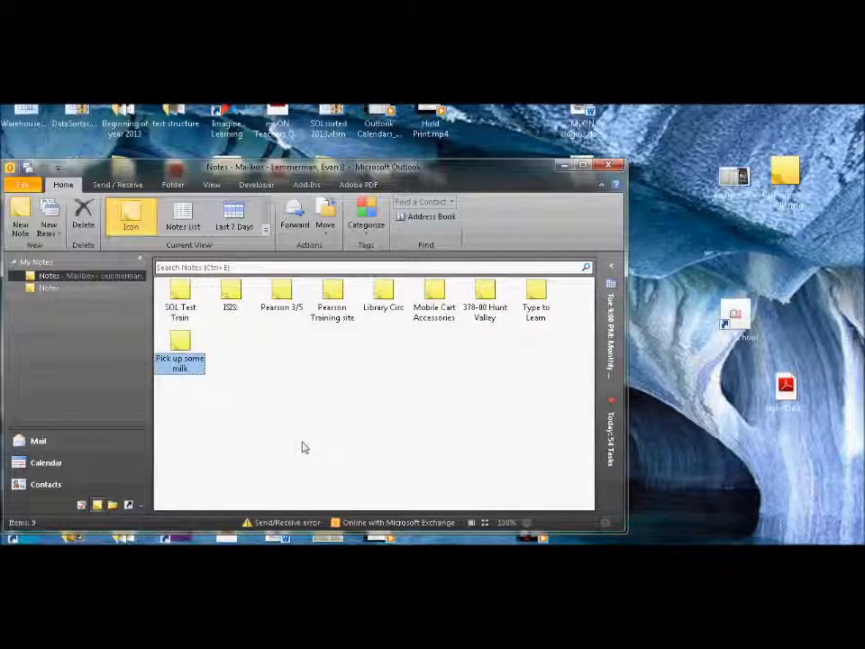
mouse_move(365, 332)
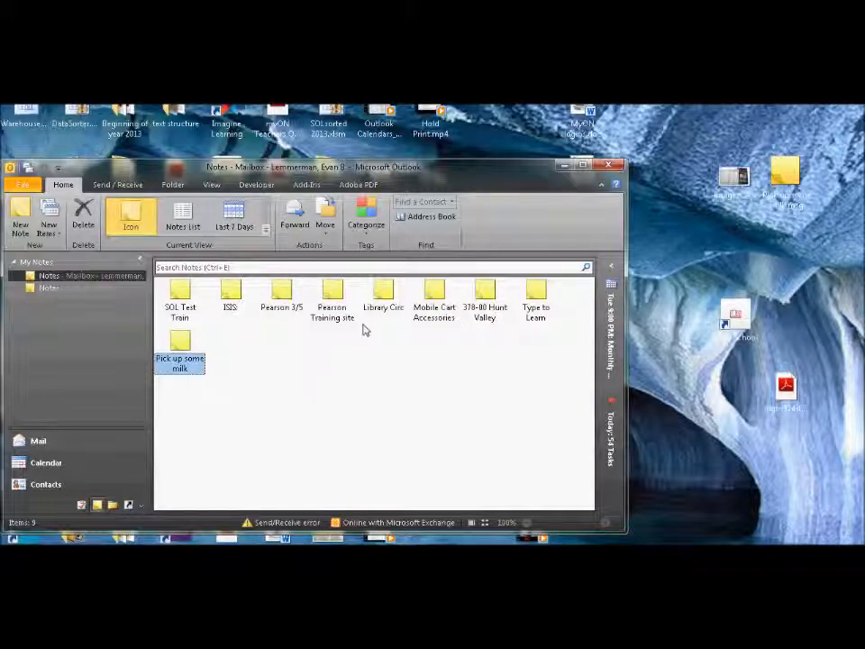
Categorize the 'Pick up some milk' note green via Categorize, replacing the brief red
click(366, 217)
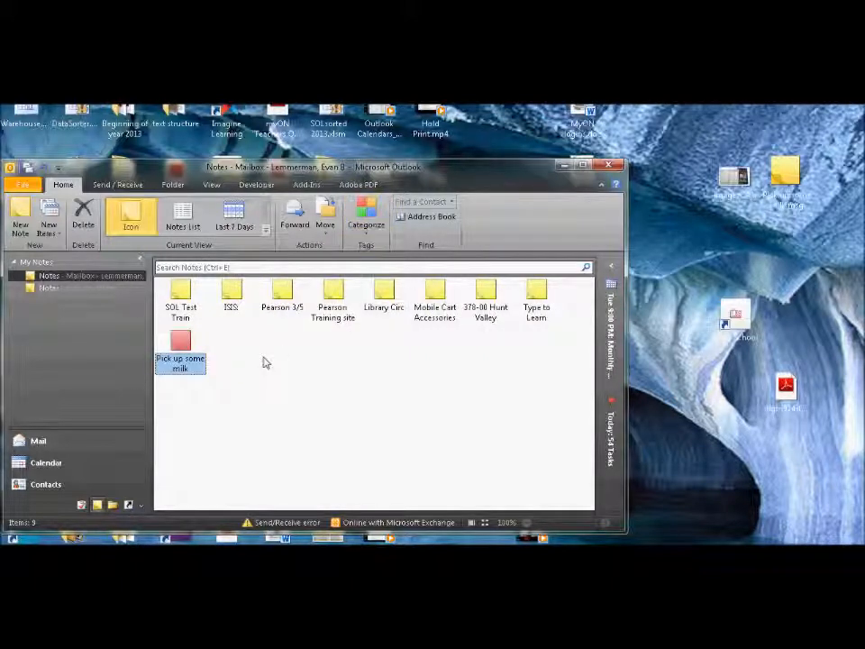
click(366, 217)
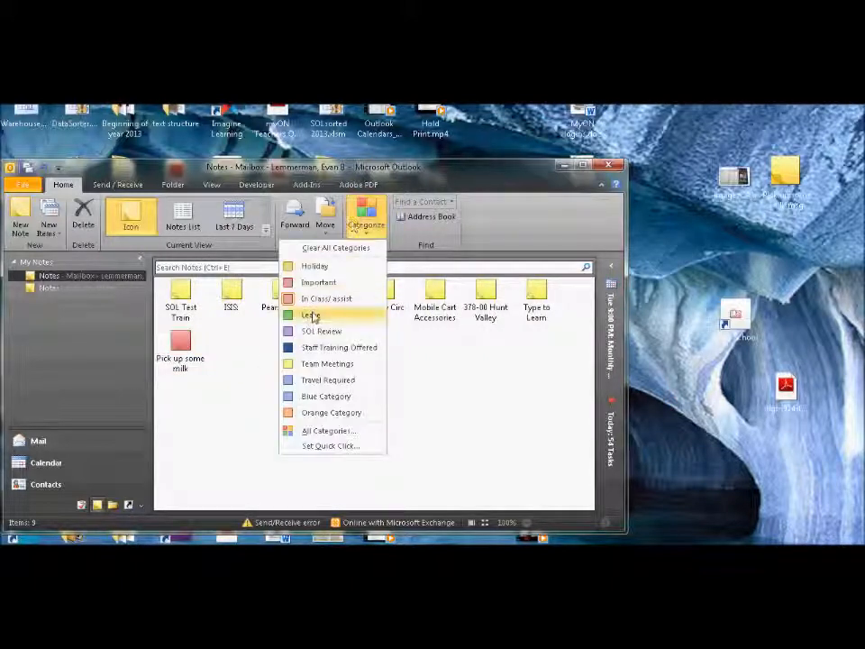
click(310, 313)
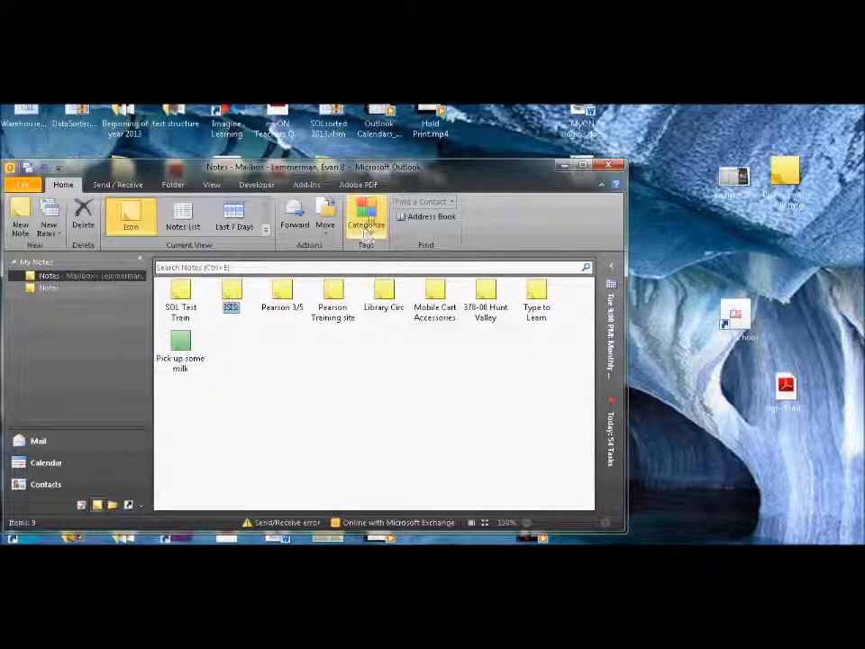
mouse_move(280, 353)
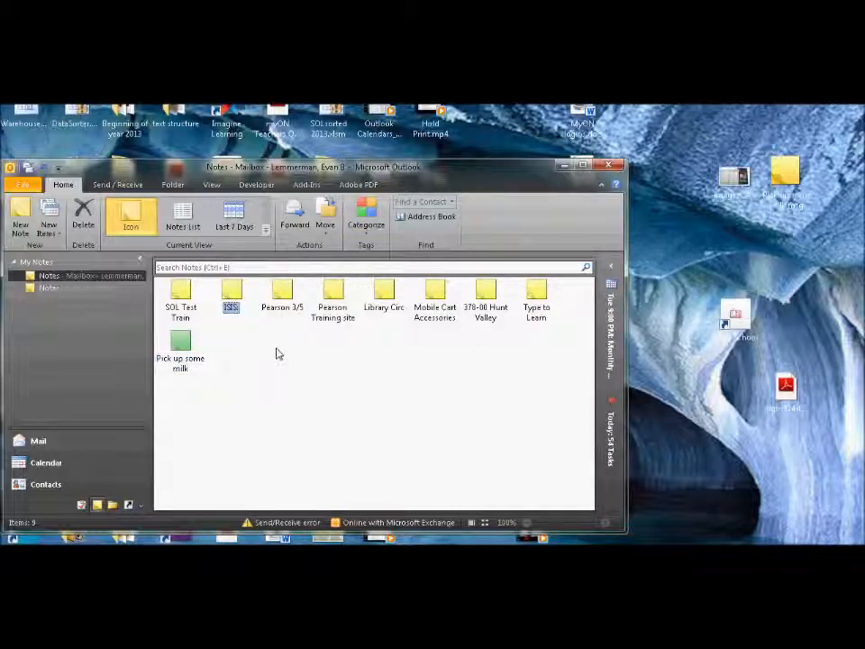